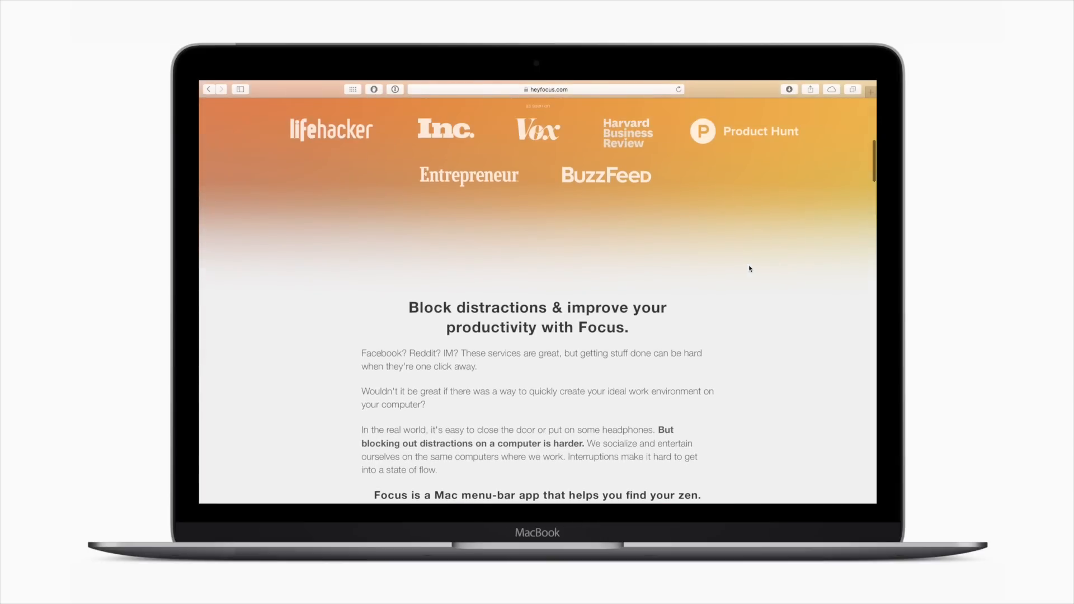
Step: Start a 15-minute Focus session from the menu-bar icon, then Unfocus to end it
scroll(up, 3)
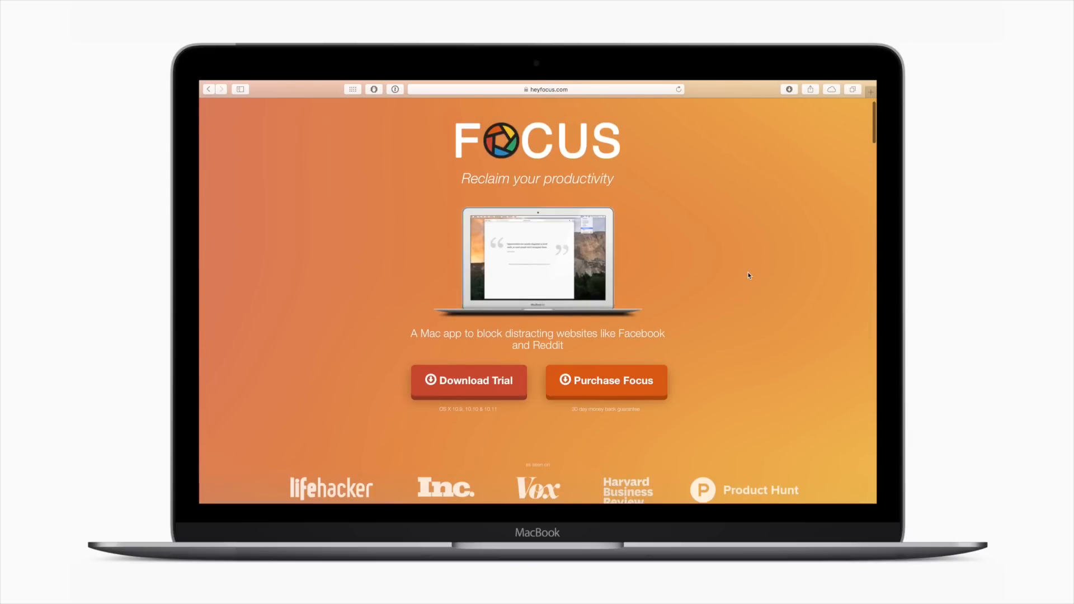
scroll(down, 3)
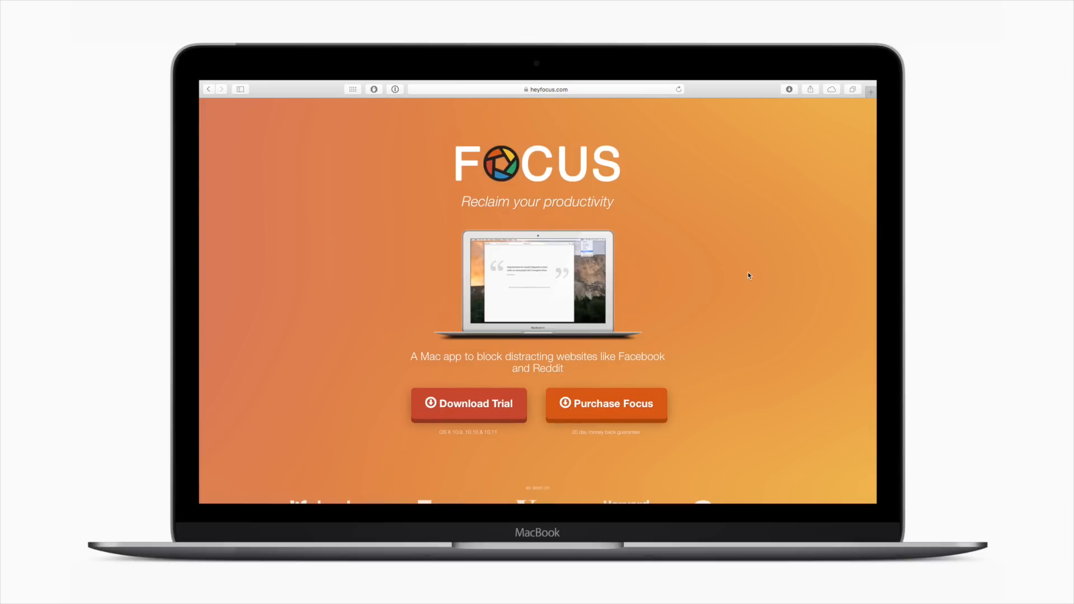
scroll(down, 3)
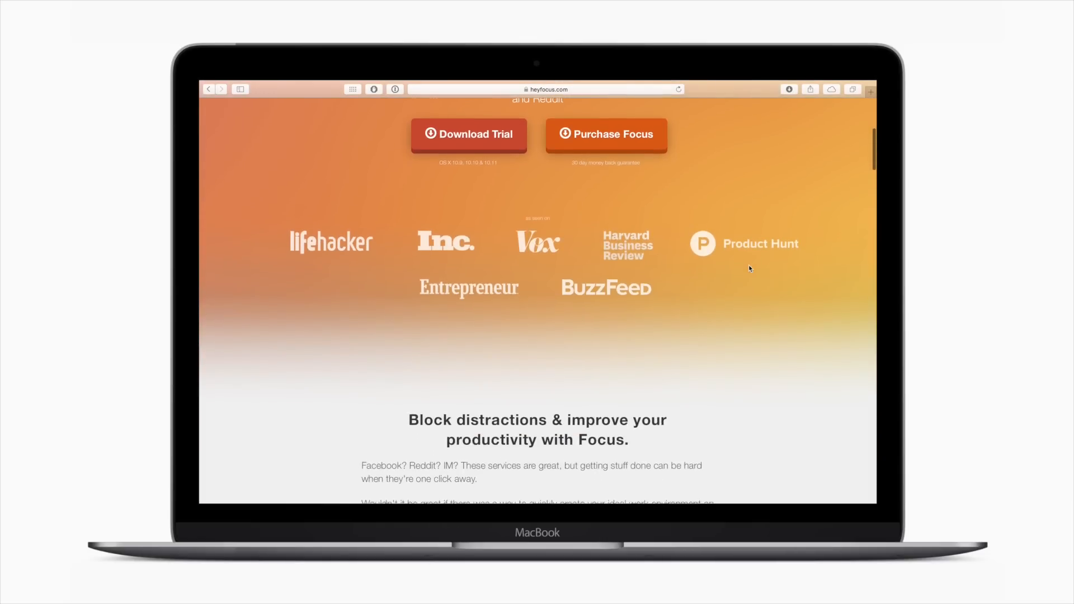
scroll(down, 3)
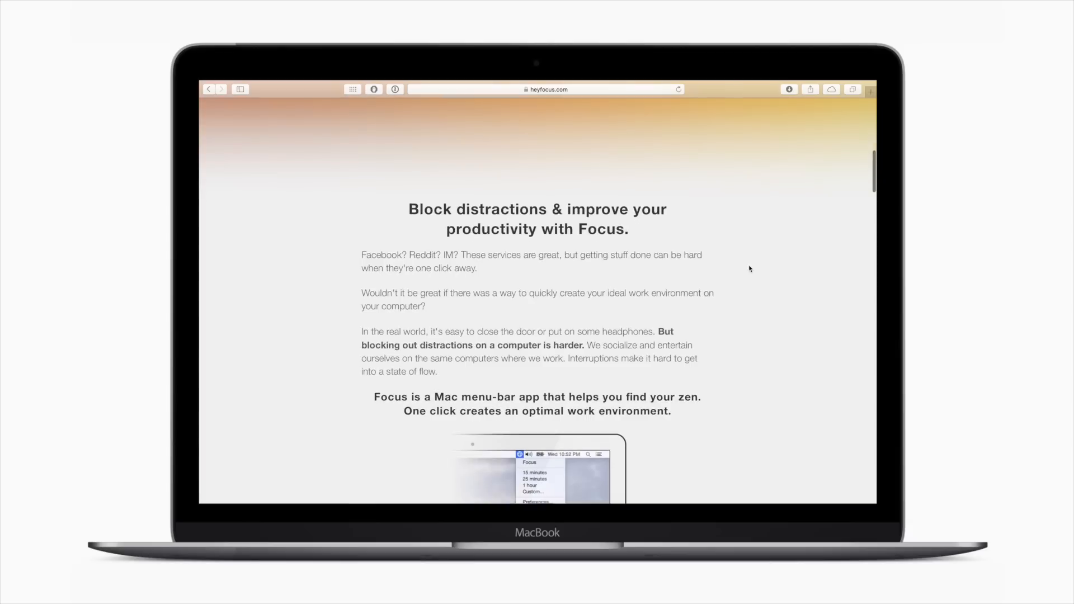
scroll(down, 3)
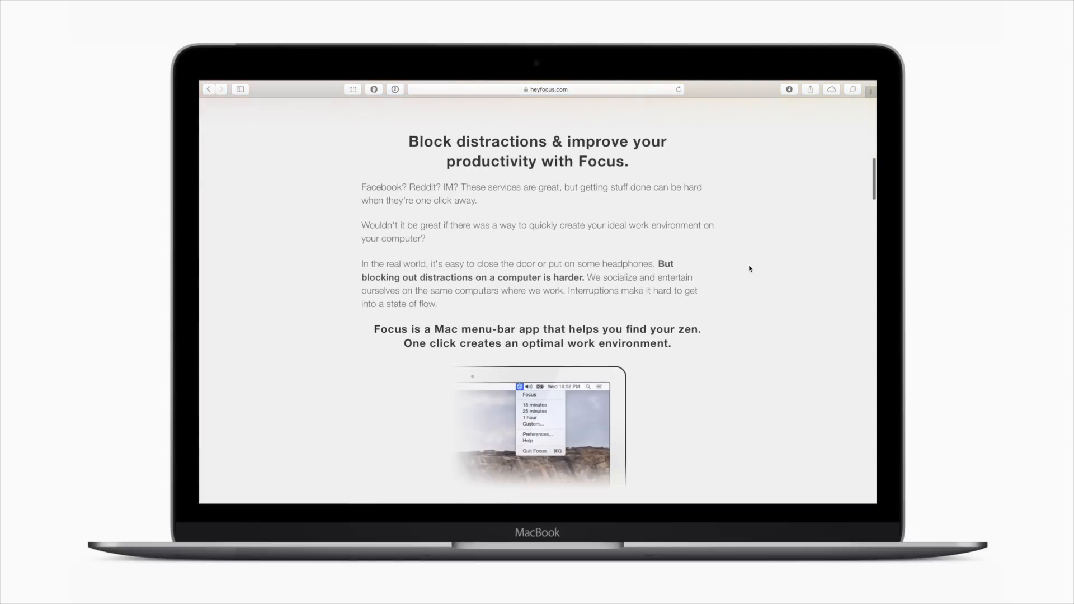
scroll(down, 3)
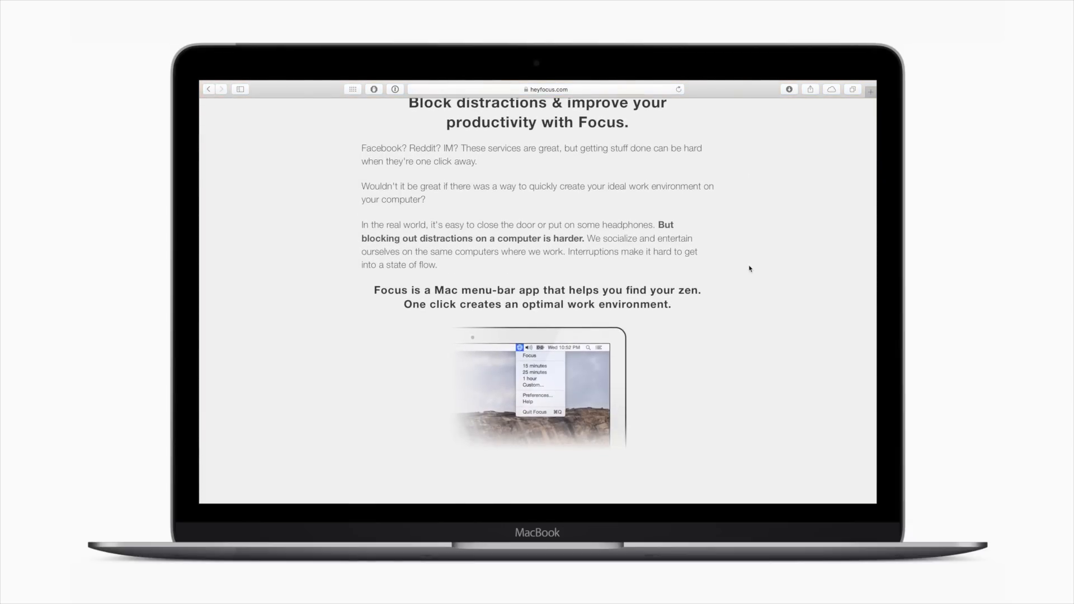
scroll(down, 3)
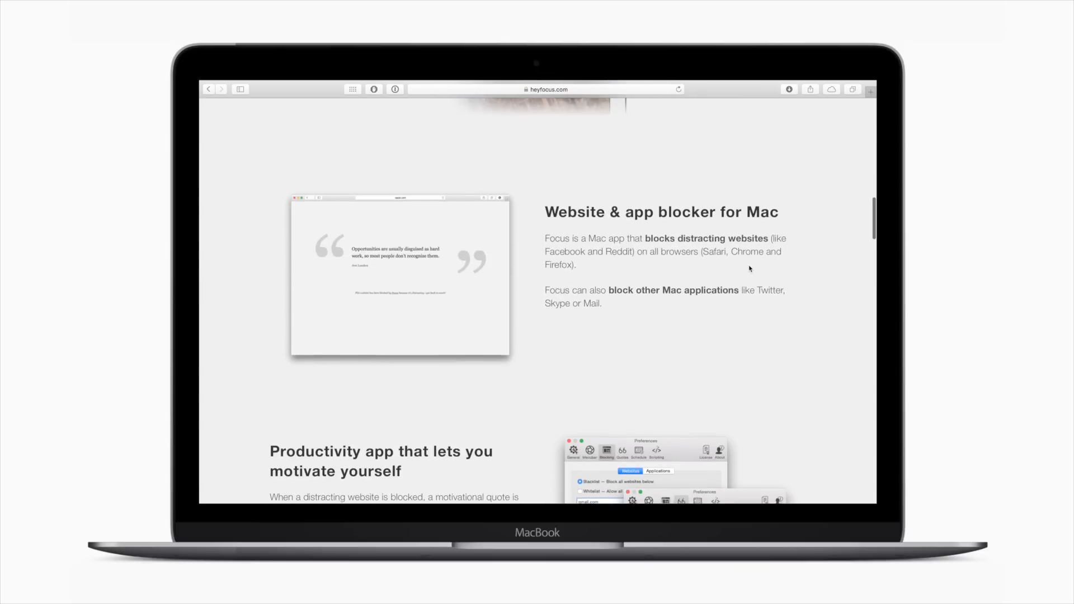
scroll(down, 3)
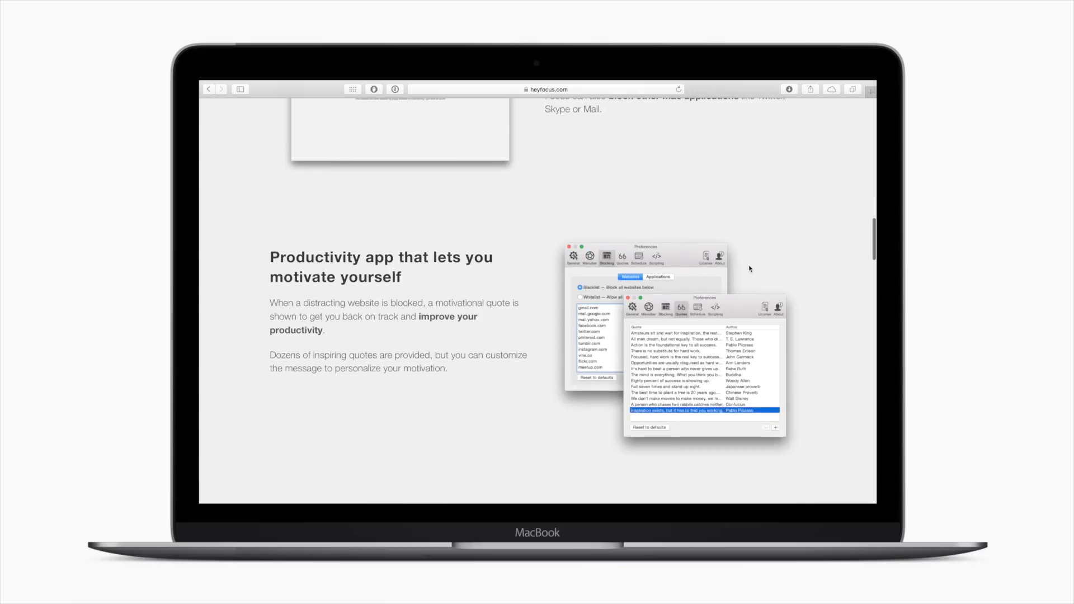
scroll(down, 3)
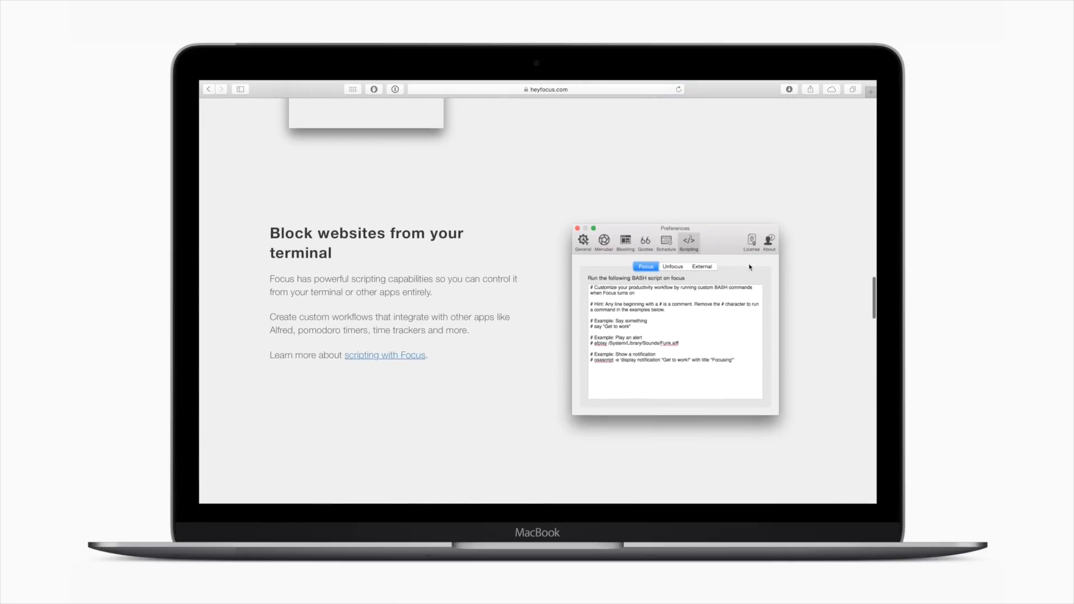
scroll(down, 3)
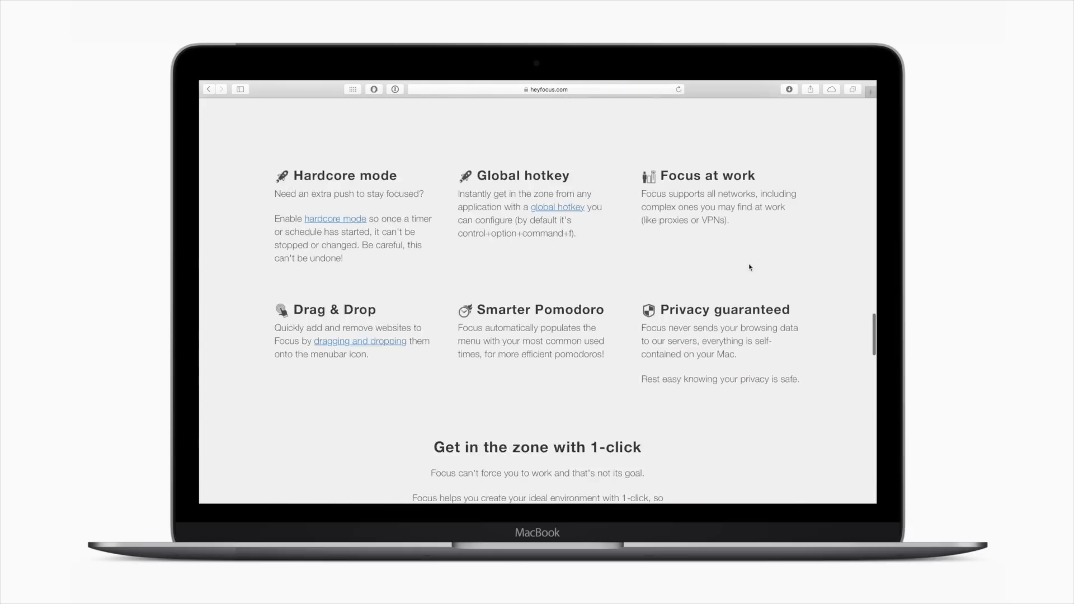
scroll(down, 3)
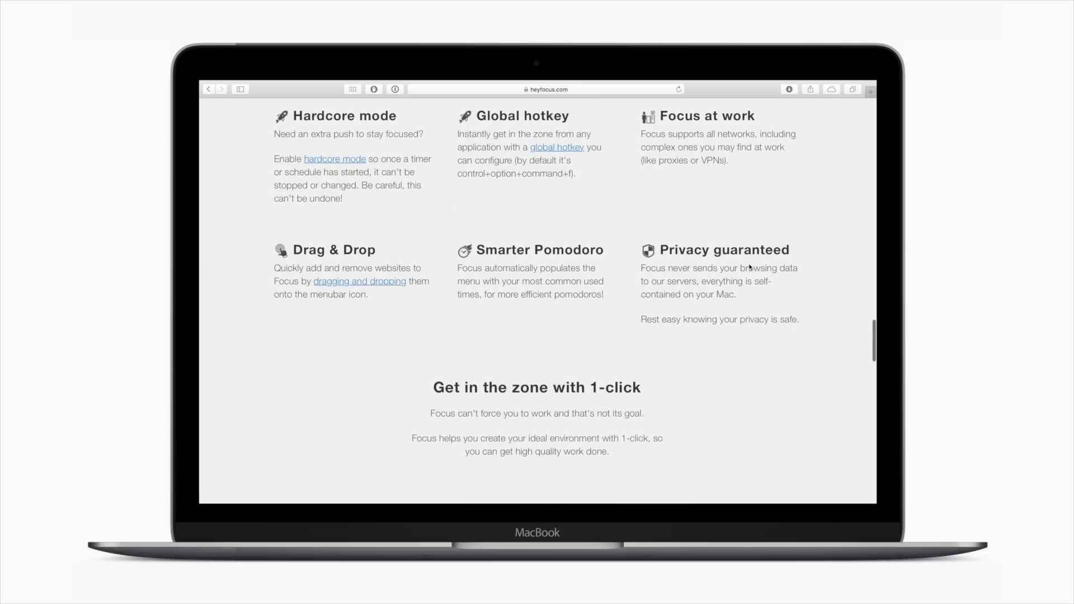
scroll(down, 3)
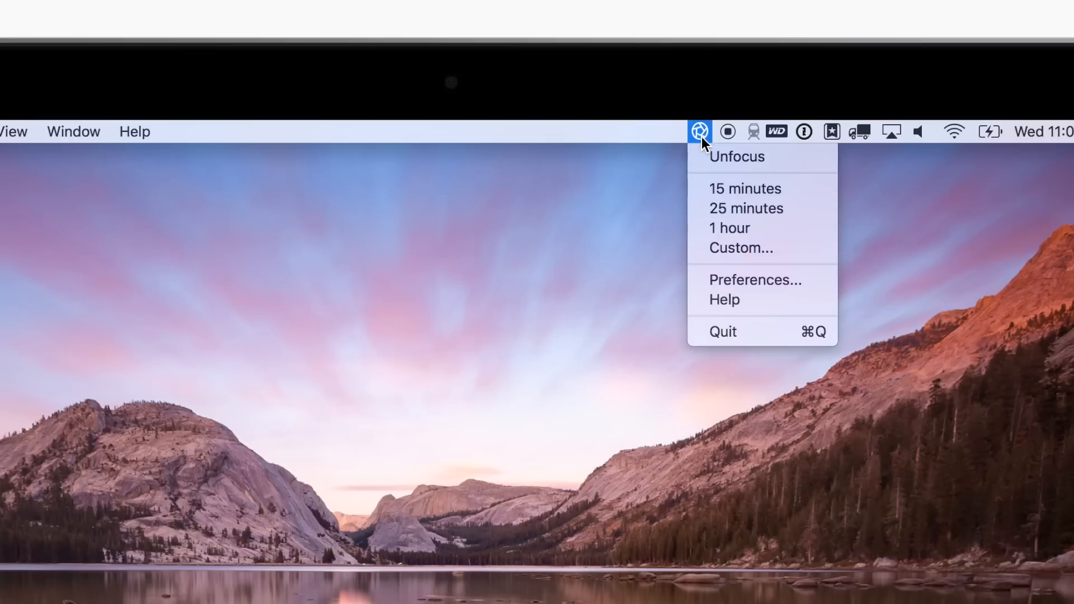
click(745, 188)
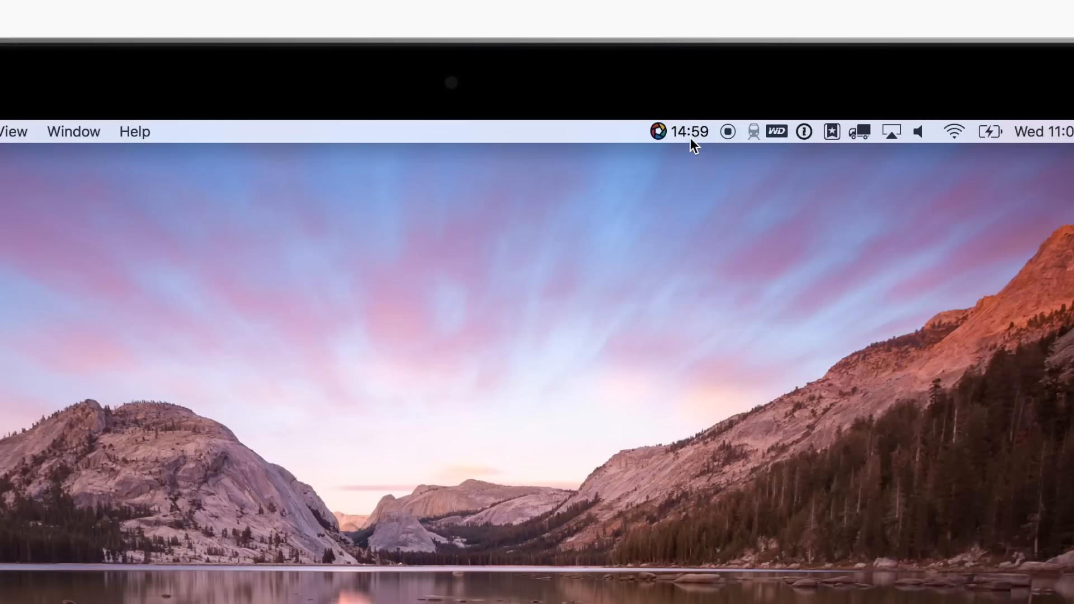
click(678, 131)
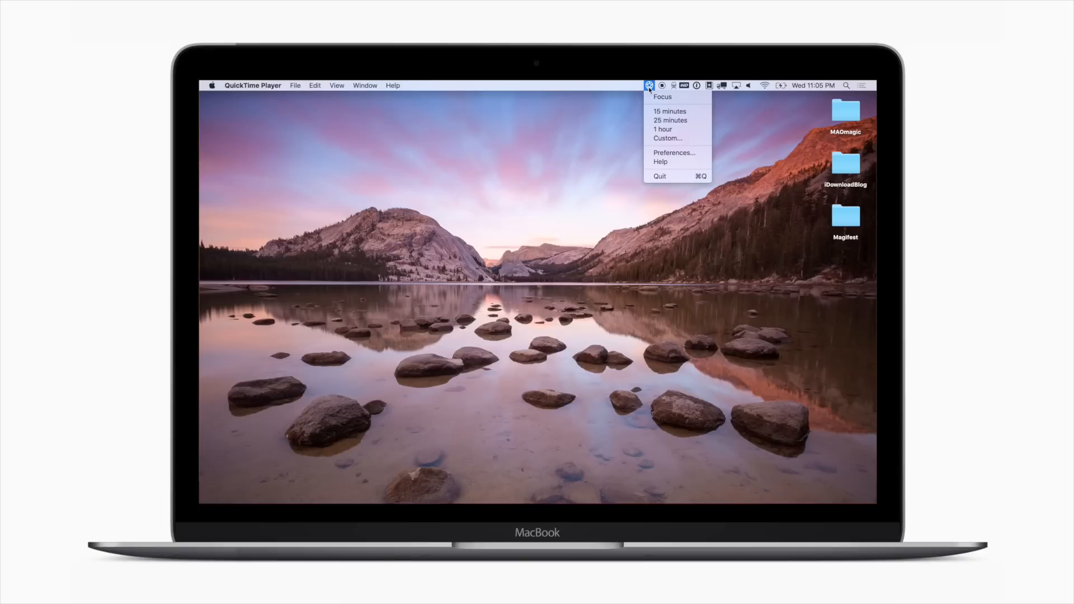
Step: Enable 'Try early versions of Focus' in Advanced preferences and acknowledge version 1.4.20 is current
click(649, 155)
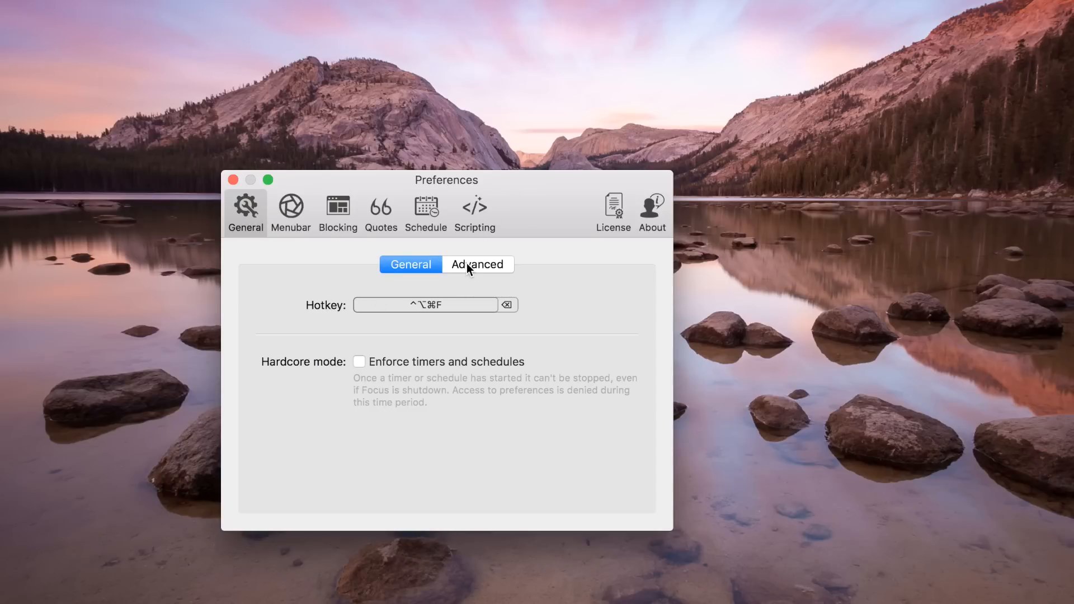
click(477, 264)
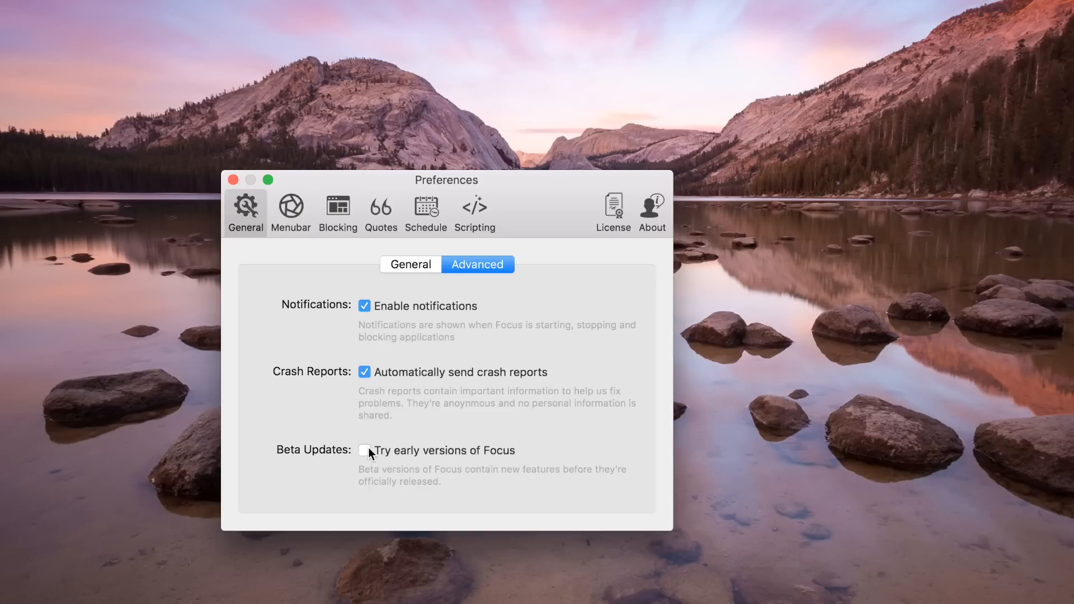
click(365, 450)
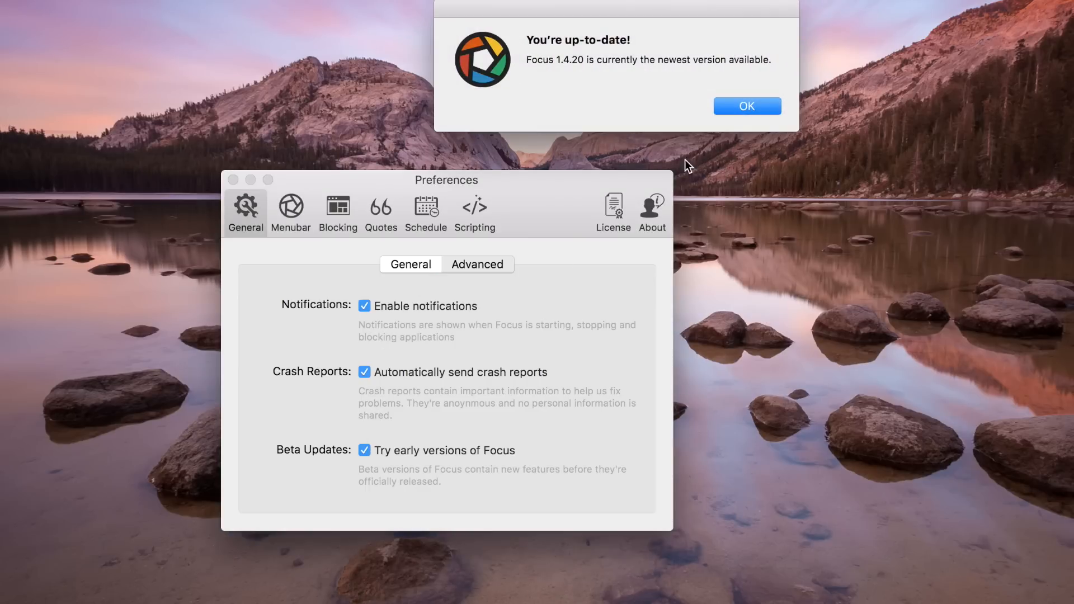
click(747, 106)
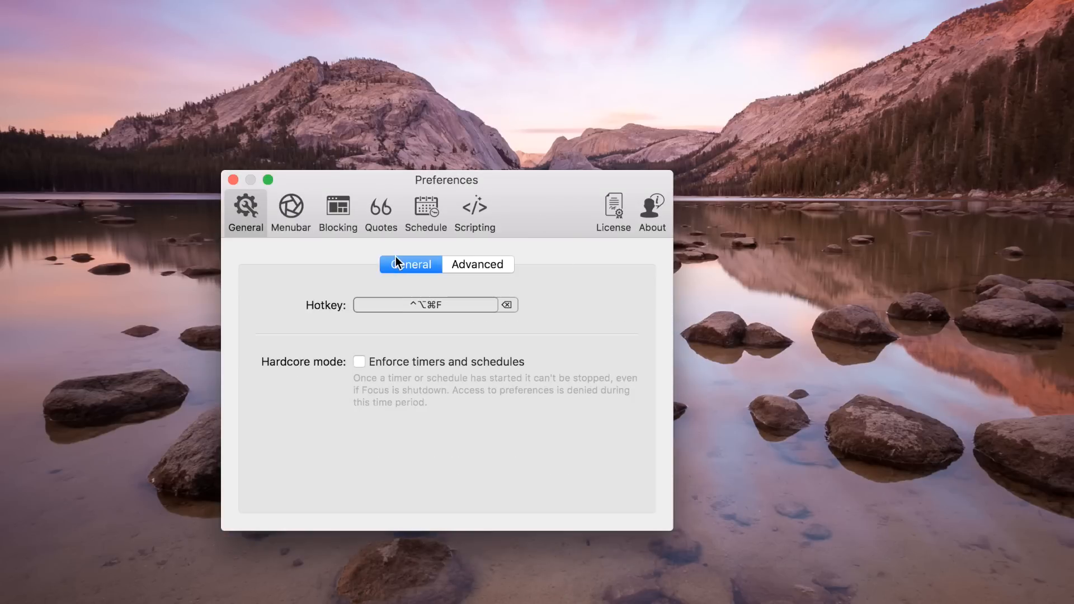
mouse_move(362, 245)
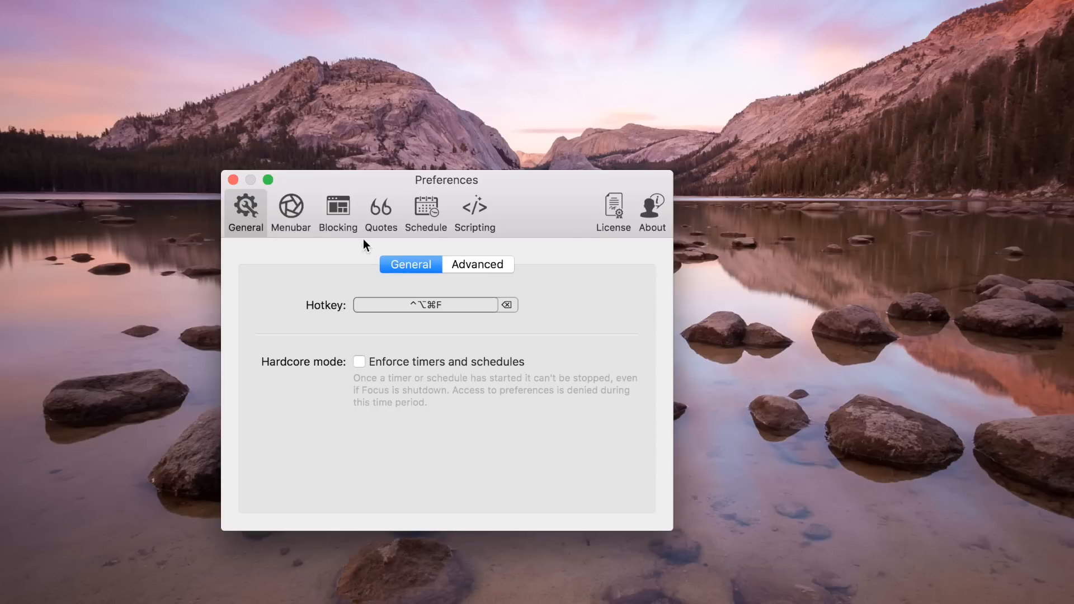
Step: Show the Menubar settings with icon click opening the menu and the timer displayed
click(290, 212)
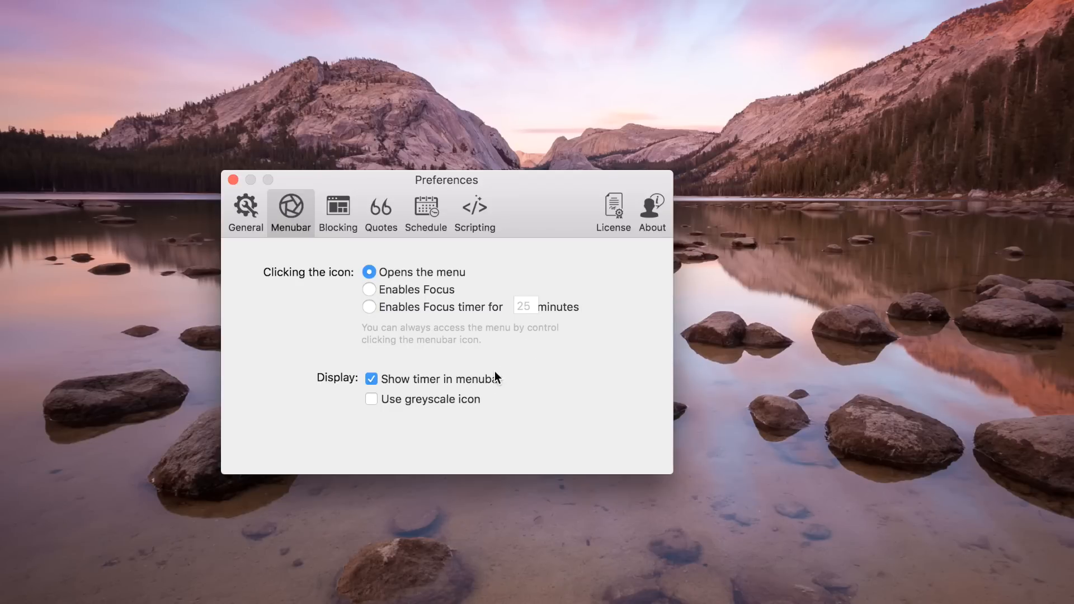
Step: Set website blocking to Whitelist and add idownloadblog.com as the only allowed site
click(337, 211)
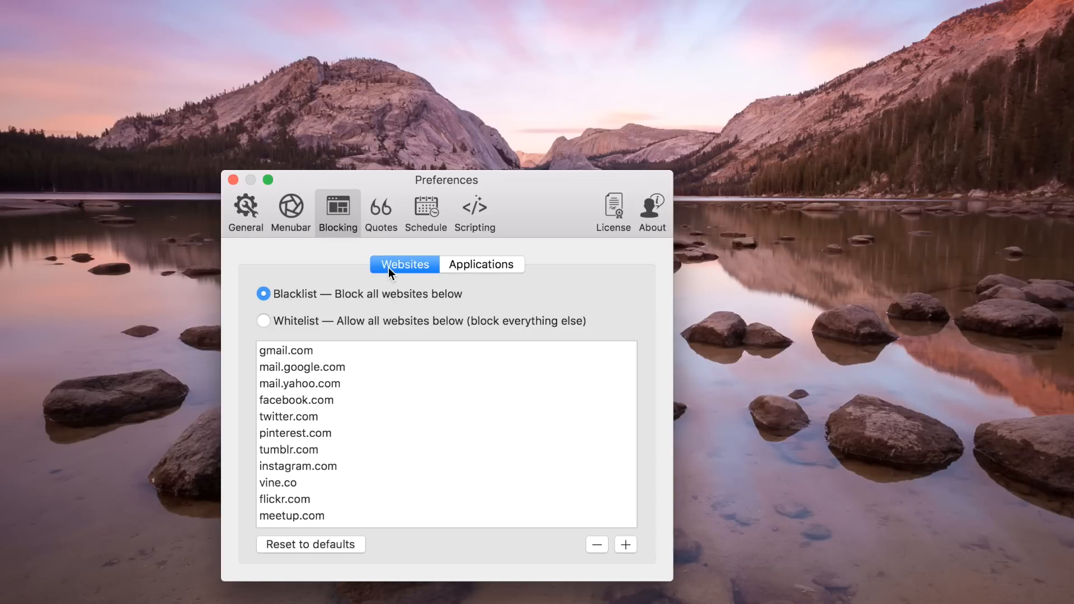
click(263, 321)
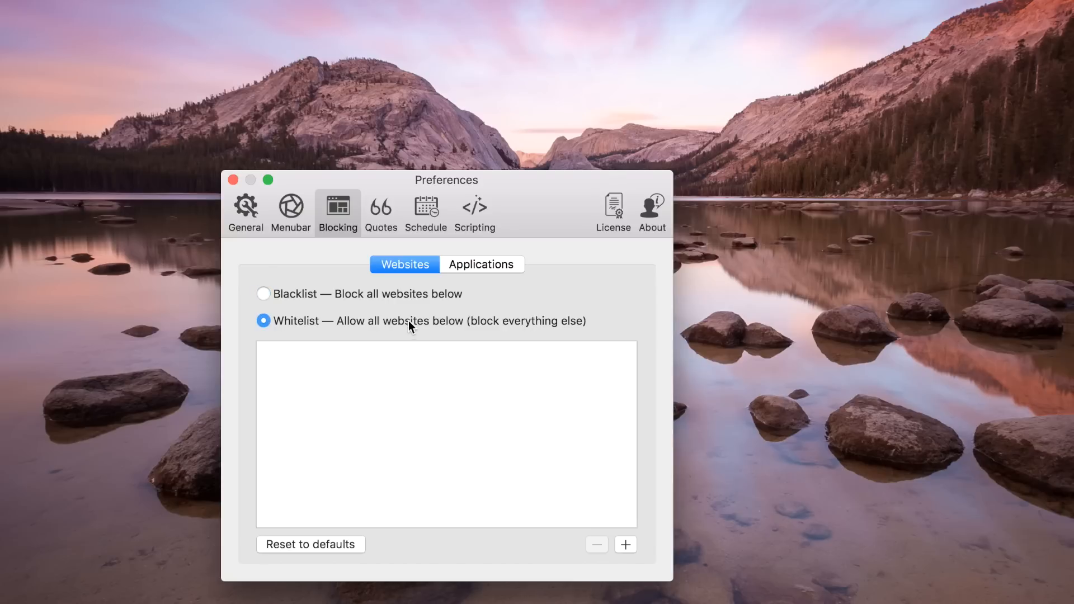
click(263, 293)
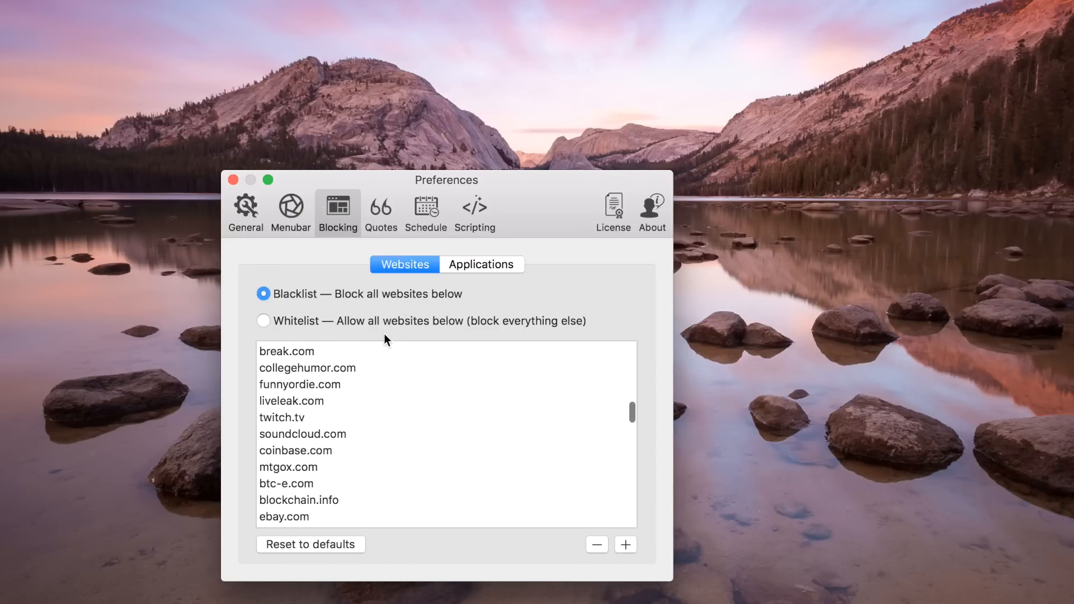
click(263, 322)
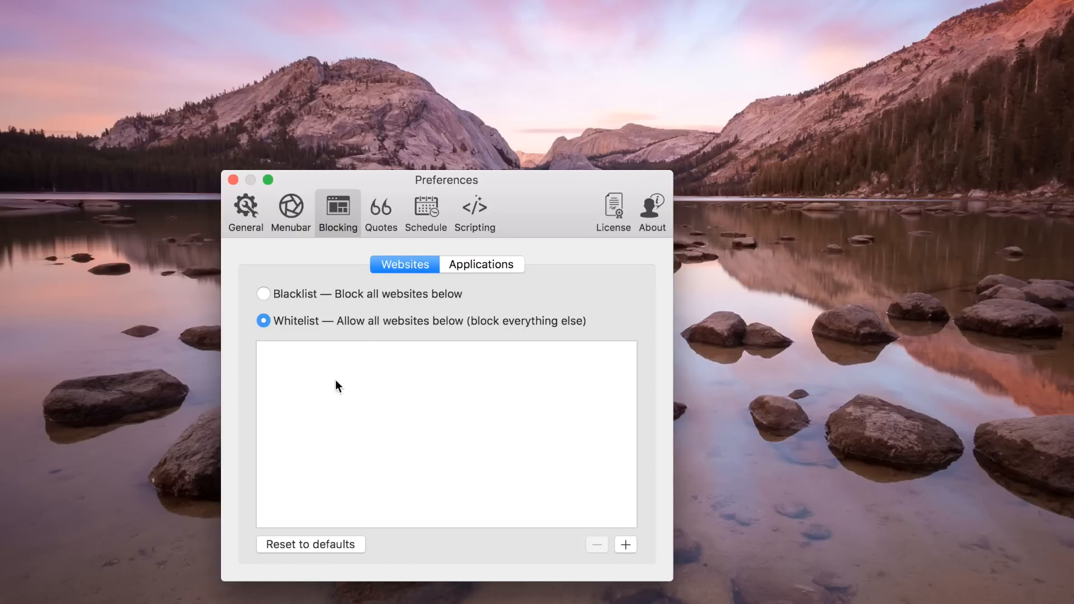
click(625, 545)
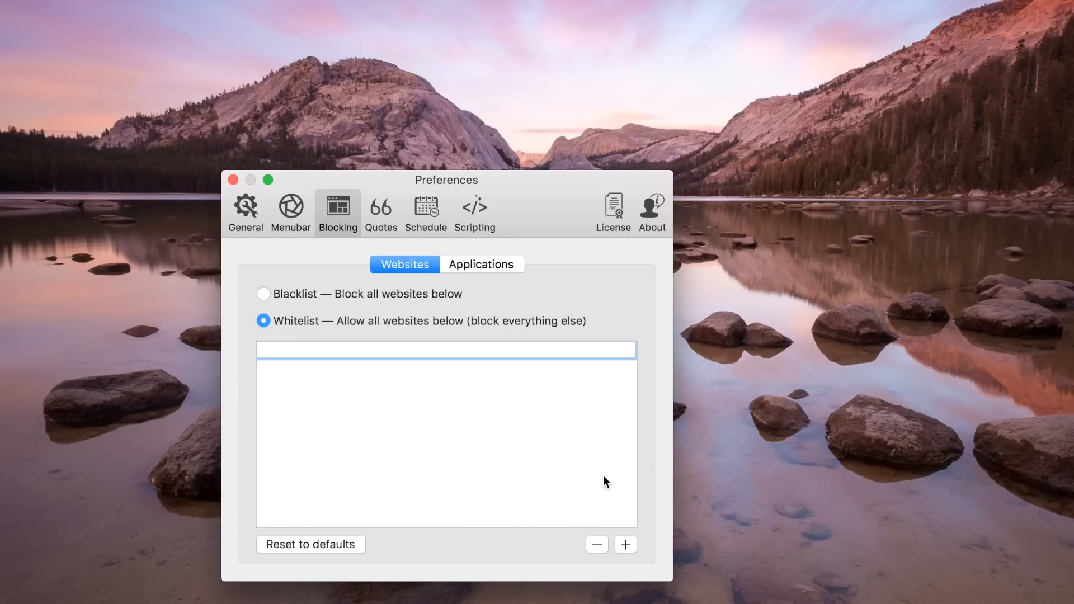
text(idownloadblog.com)
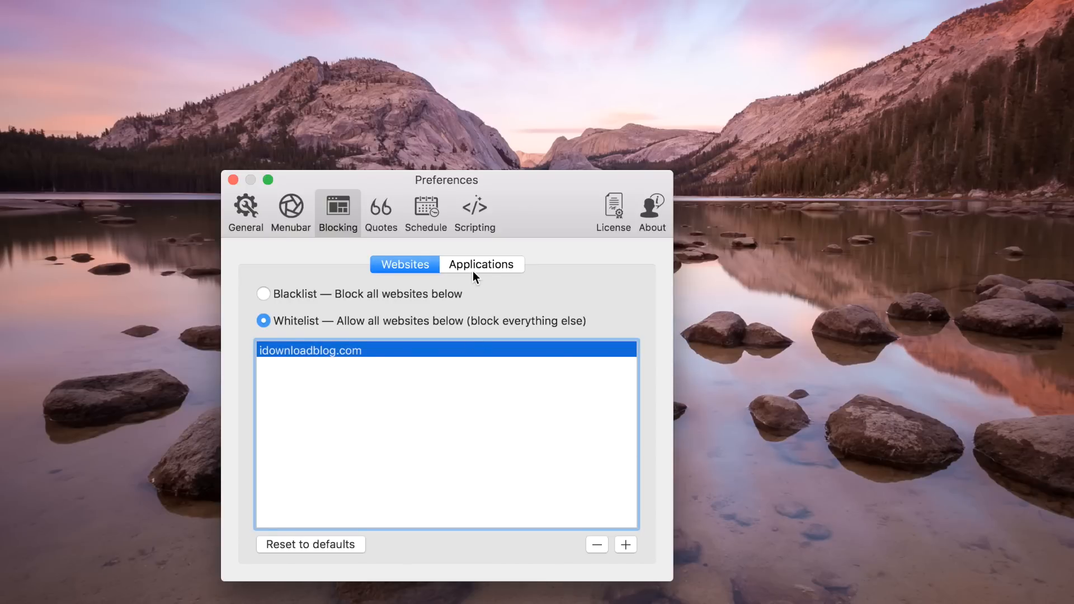
Step: Add Tweetbot.app to the blocked applications and show the motivational quotes list
click(482, 265)
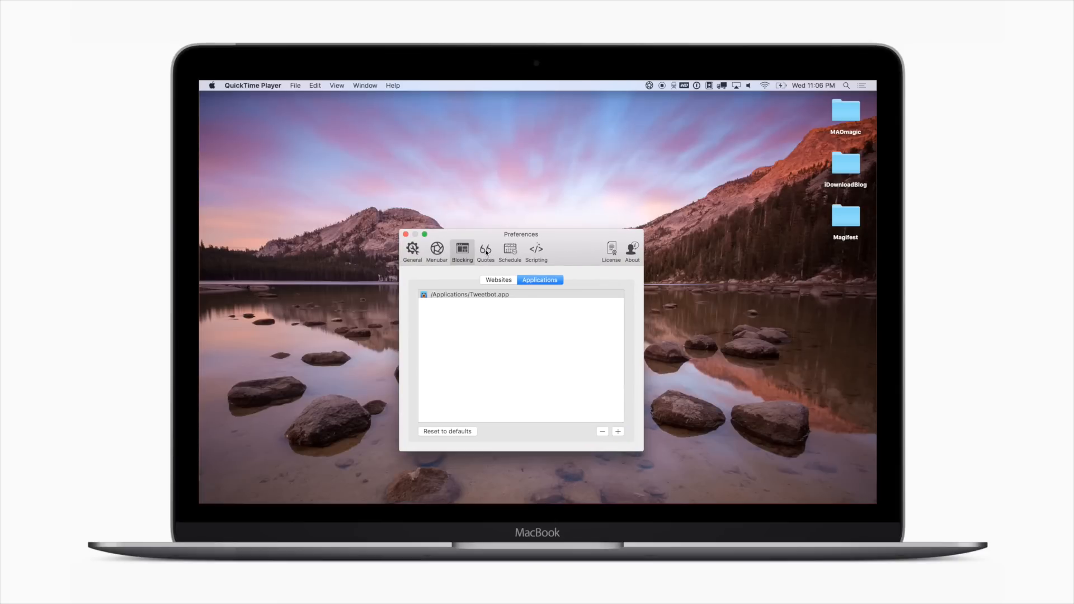
click(485, 248)
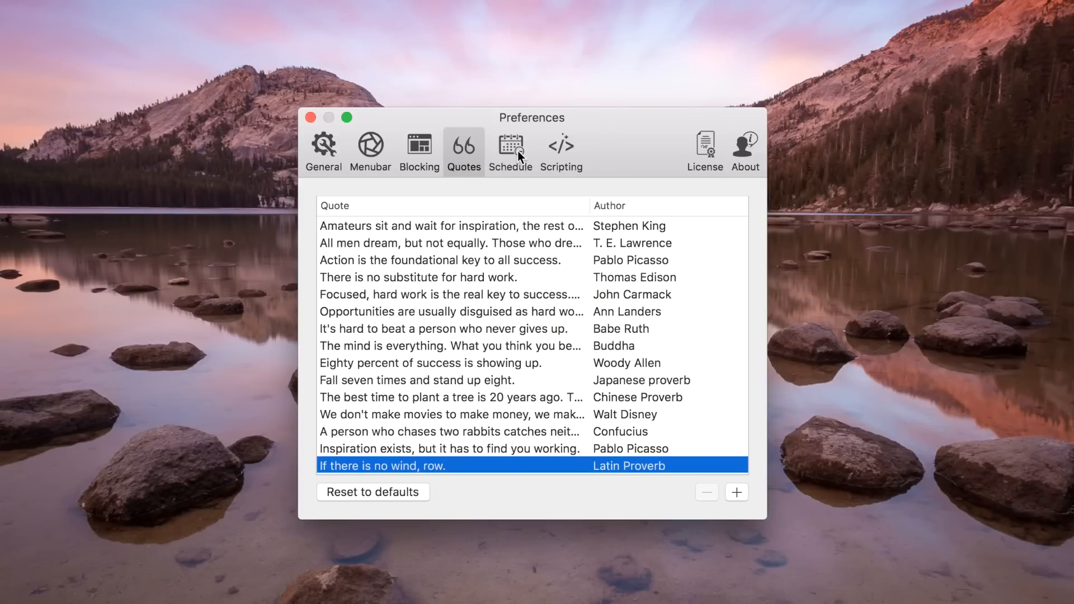
Step: Enable the Weekdays 9:00 AM–5:00 PM schedule, save changes, and show the Scripting settings
click(511, 145)
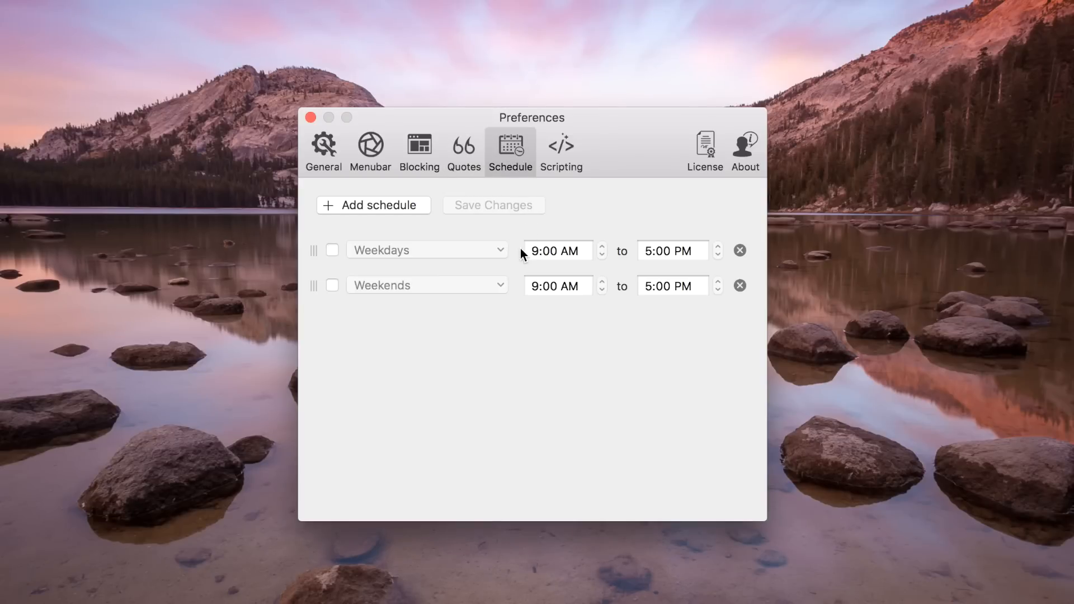
mouse_move(489, 249)
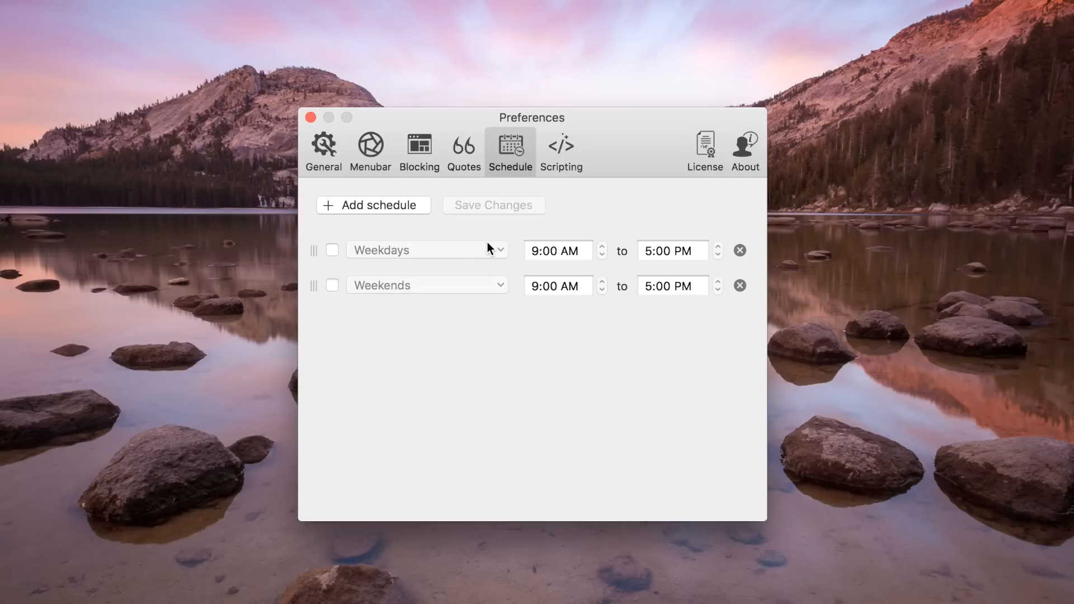
click(333, 249)
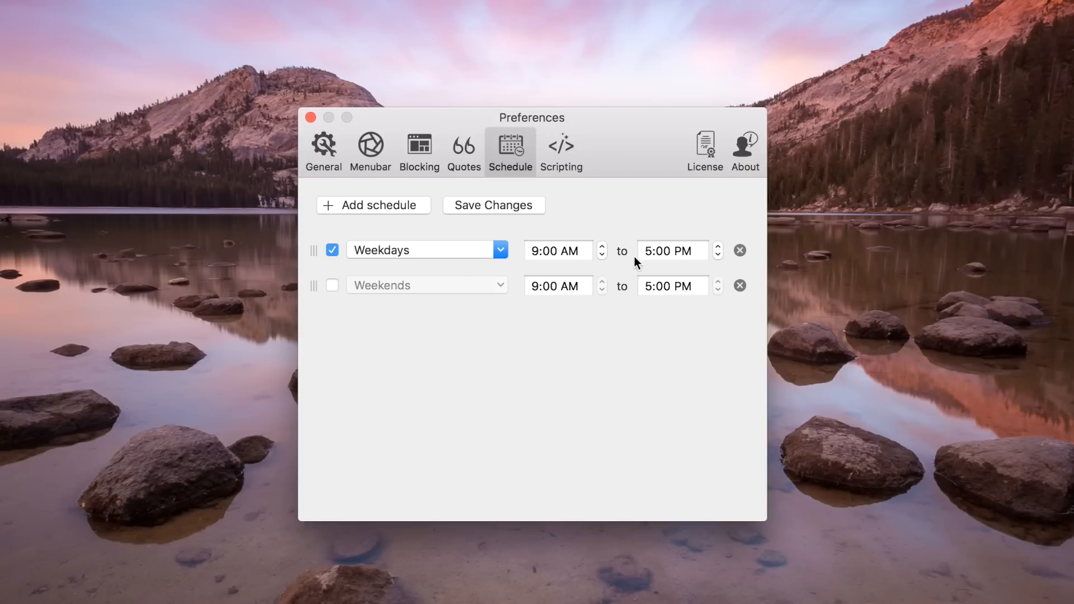
click(492, 205)
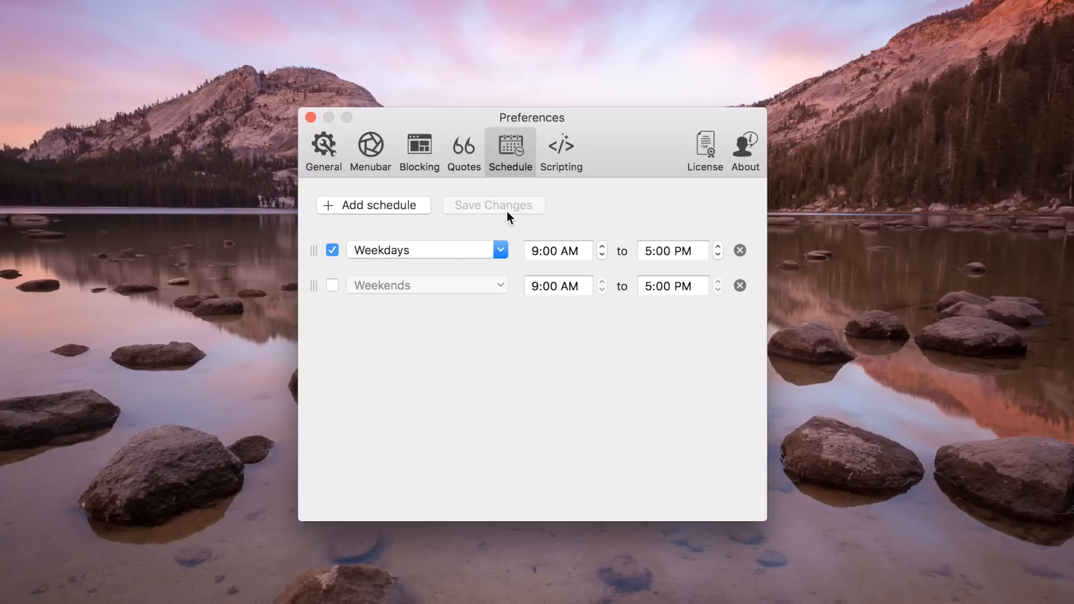
click(561, 149)
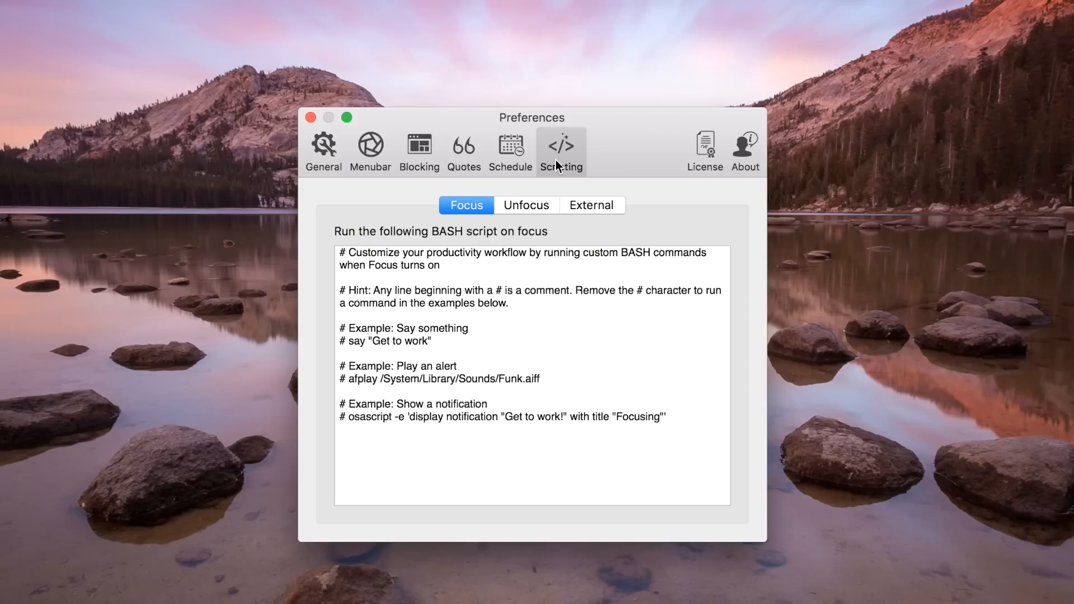
Step: View the Focus and Unfocus script settings, then close the Preferences window
click(664, 328)
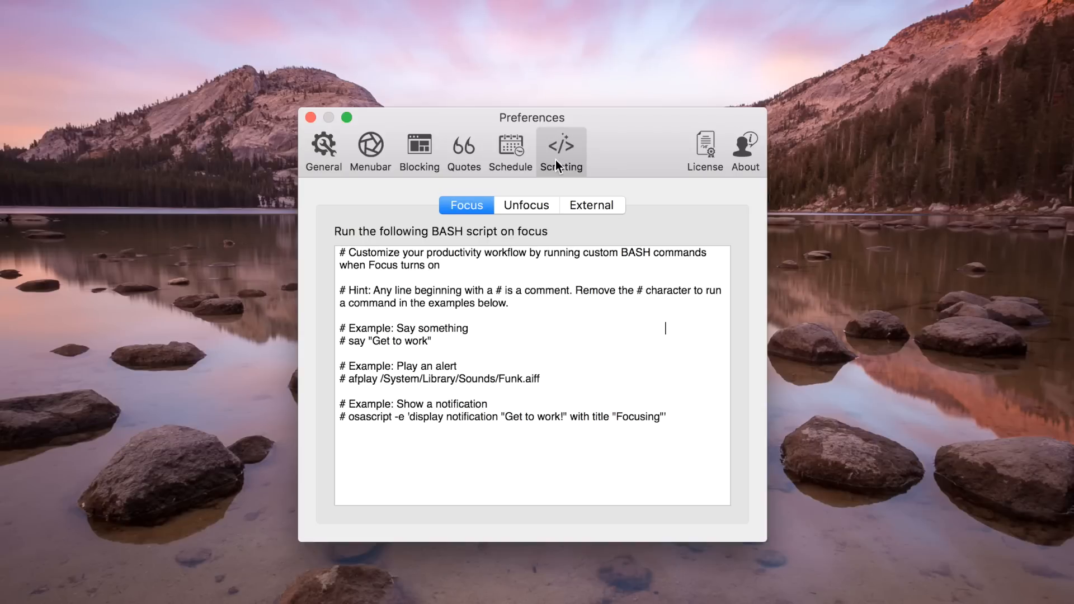
click(526, 205)
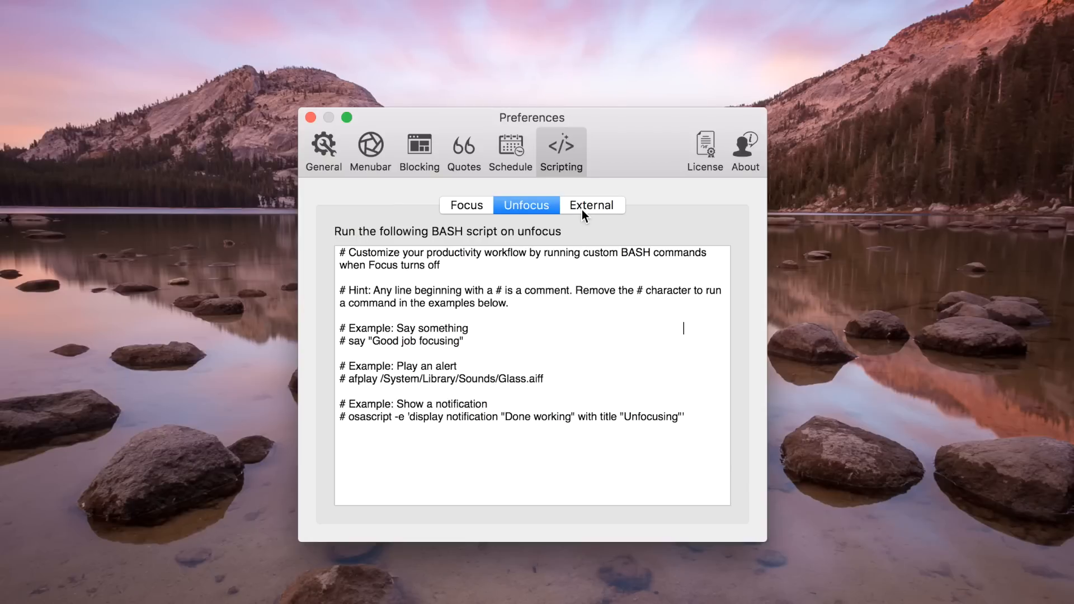
click(591, 205)
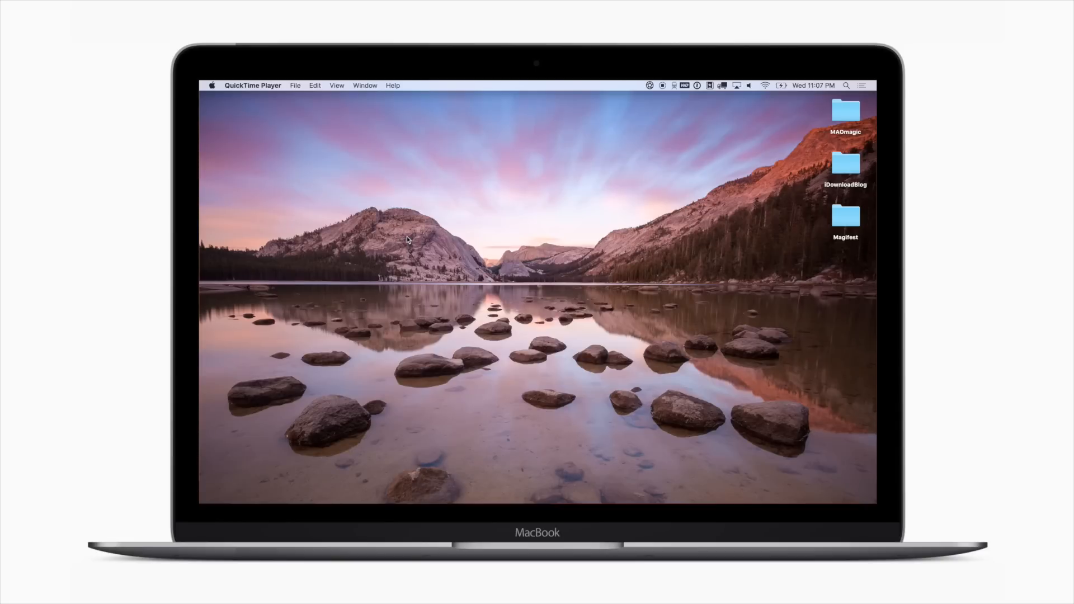
Step: Start a focus session from the menu-bar icon so blocked sites show a quote page
click(649, 85)
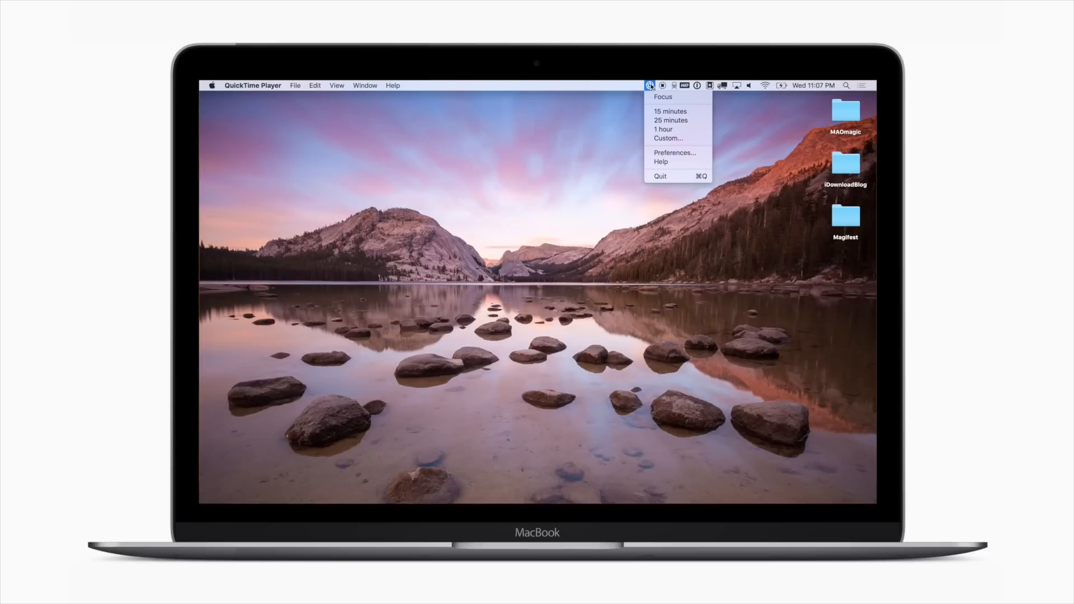
click(649, 85)
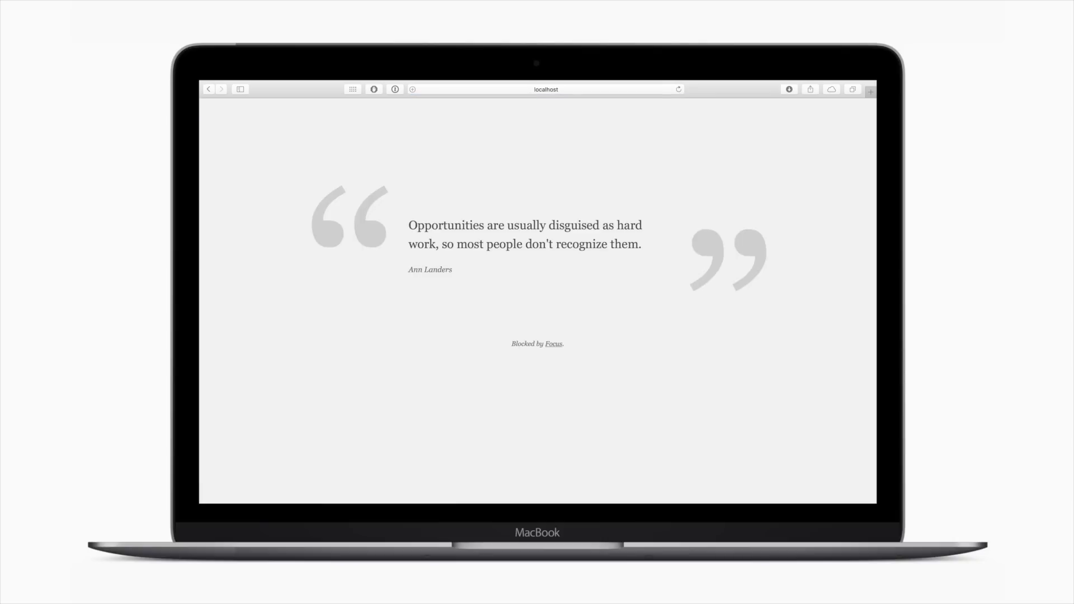
Step: Enter facebook.com and follow the Focus link to the heyfocus.com homepage
text(facebook.com)
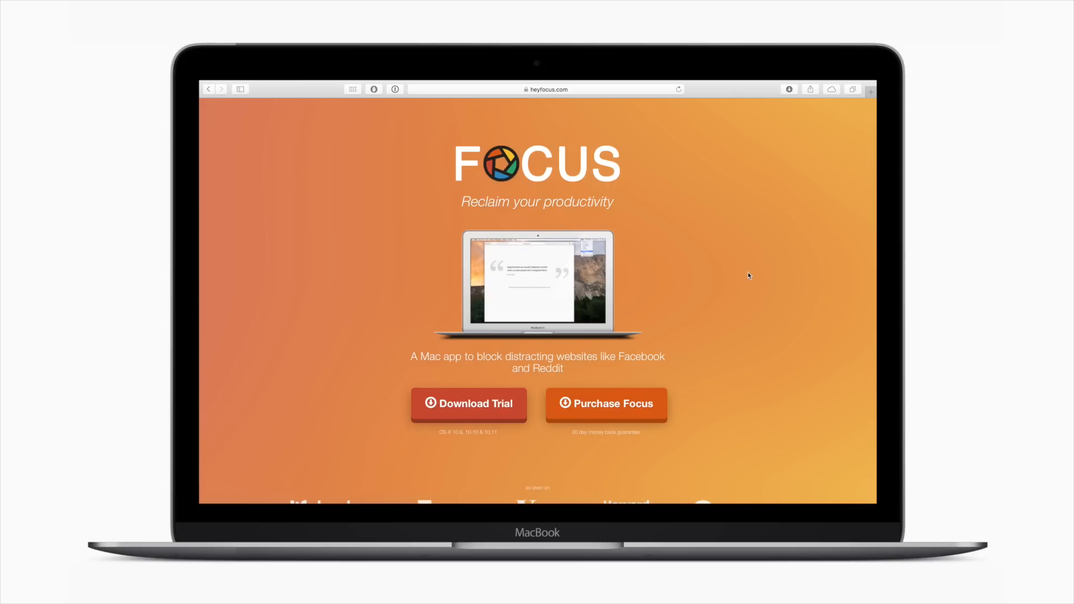
scroll(down, 3)
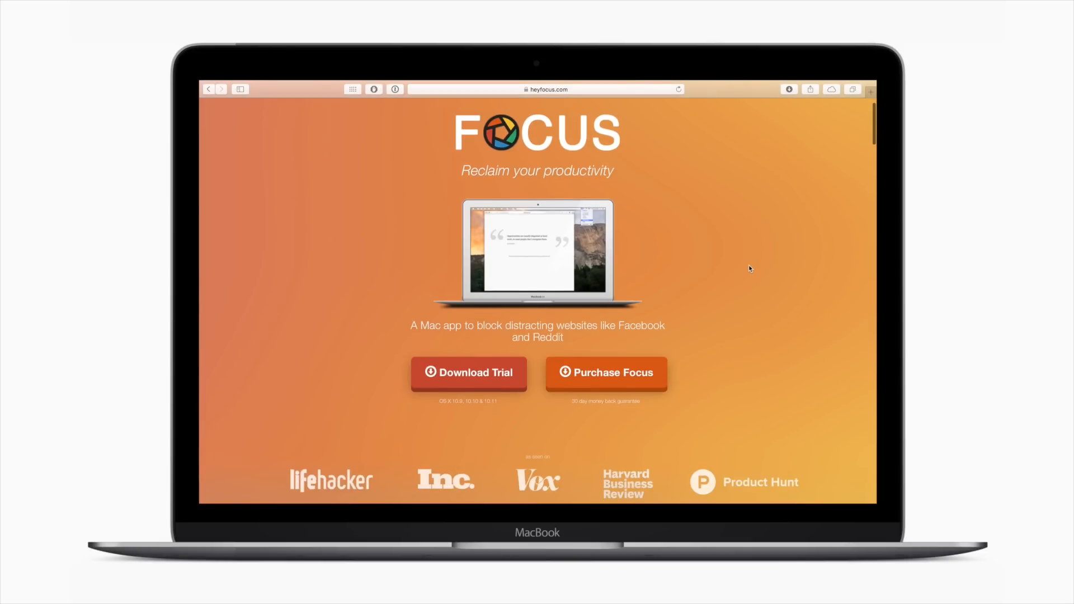